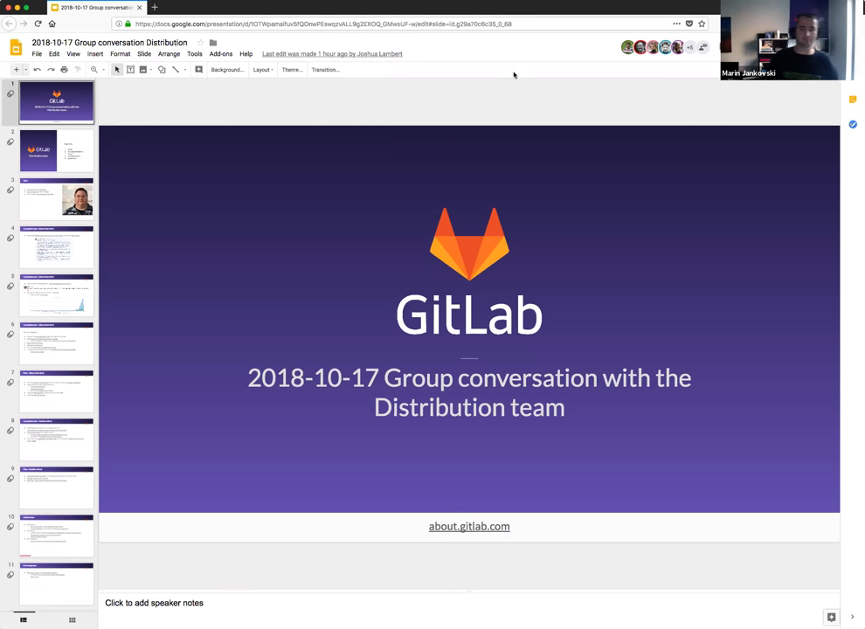
mouse_move(365, 139)
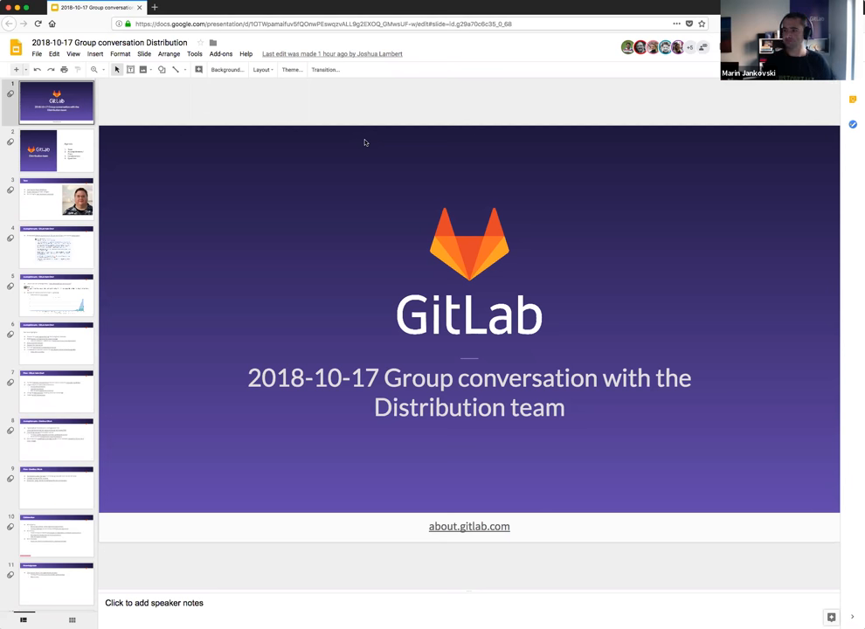
mouse_move(704, 142)
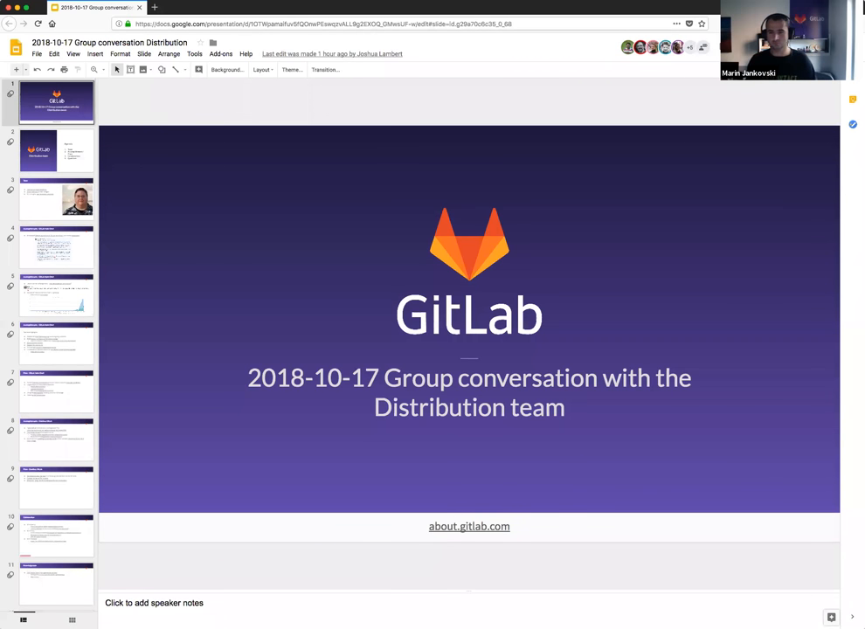
mouse_move(548, 160)
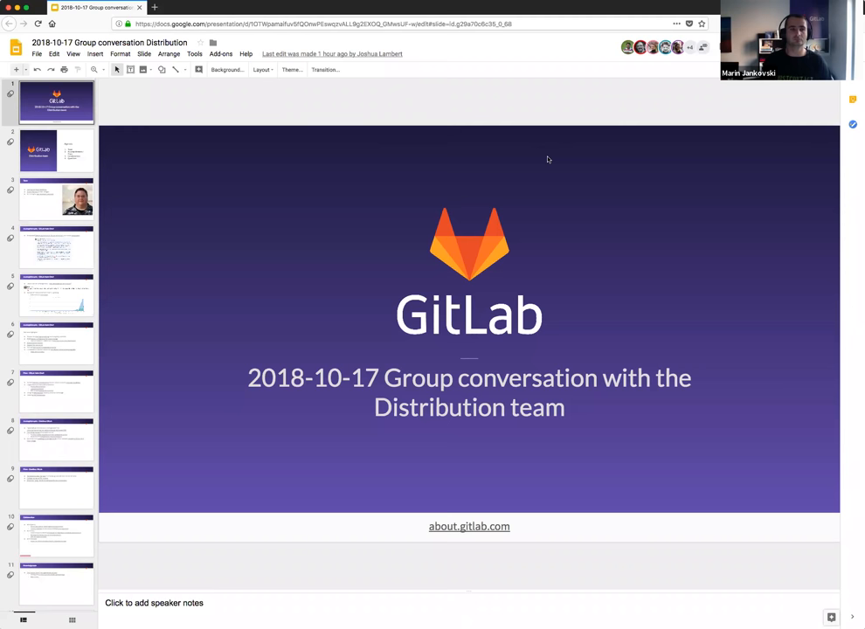
mouse_move(724, 150)
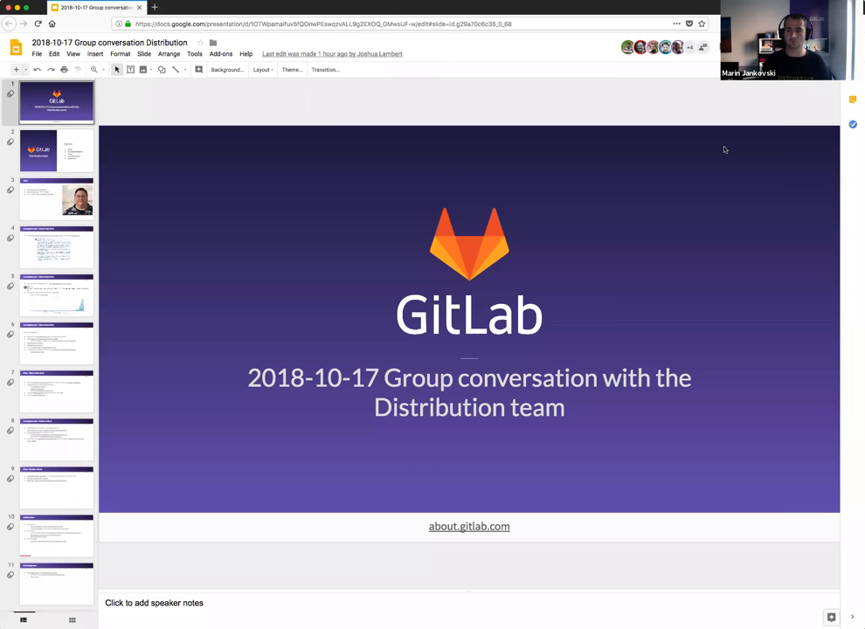
mouse_move(253, 254)
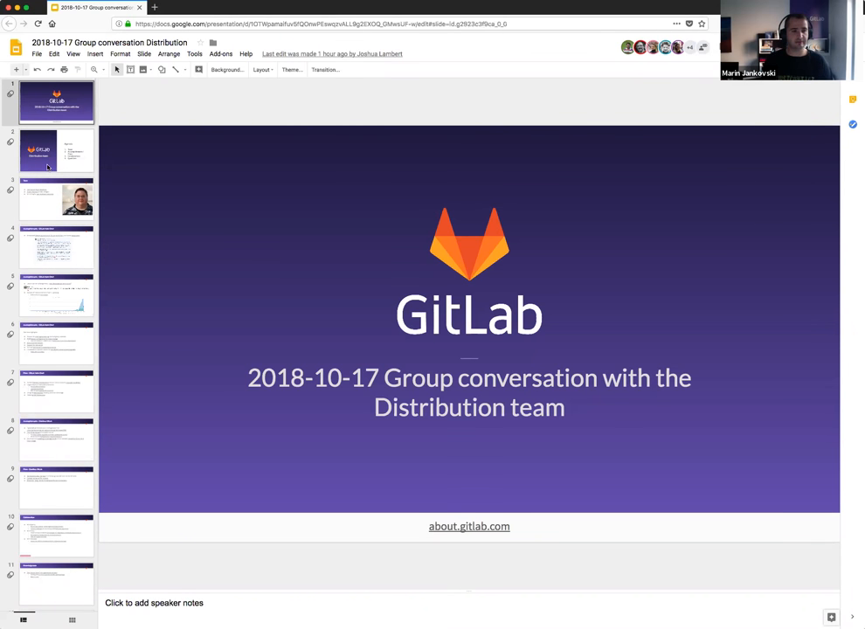
Show the Agenda slide, then the Team slide with handbook link and open positions
click(56, 150)
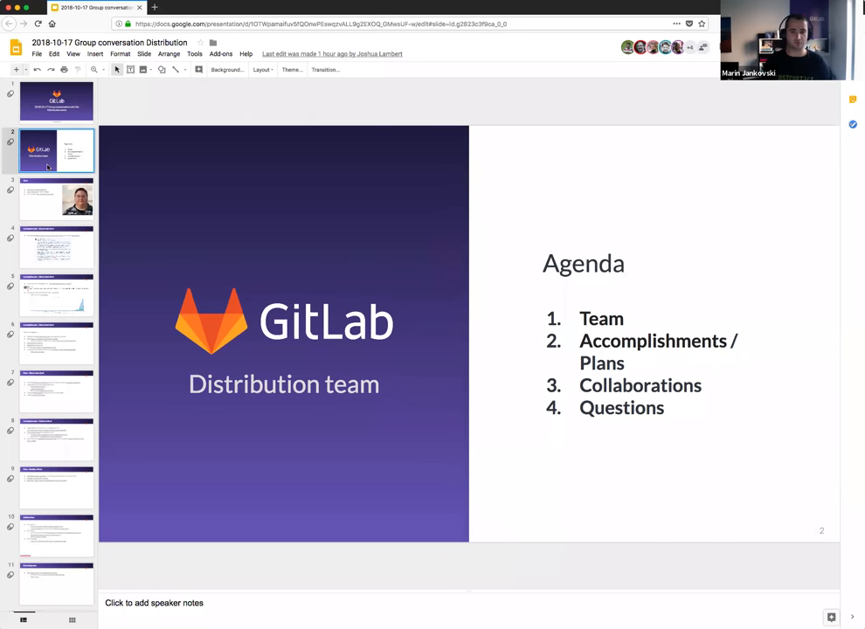
click(56, 198)
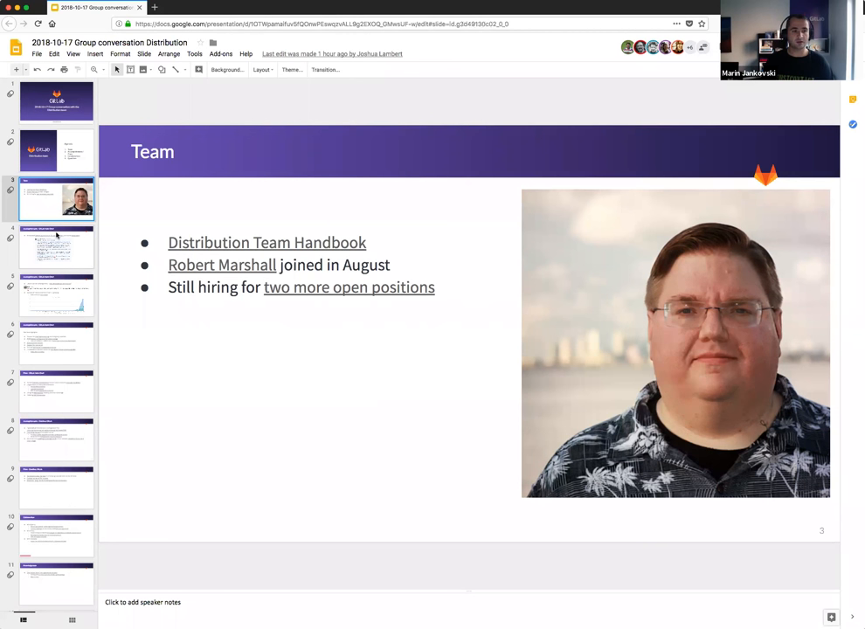
Show slide 4 on GitLab Helm Chart general availability and user feedback
click(56, 246)
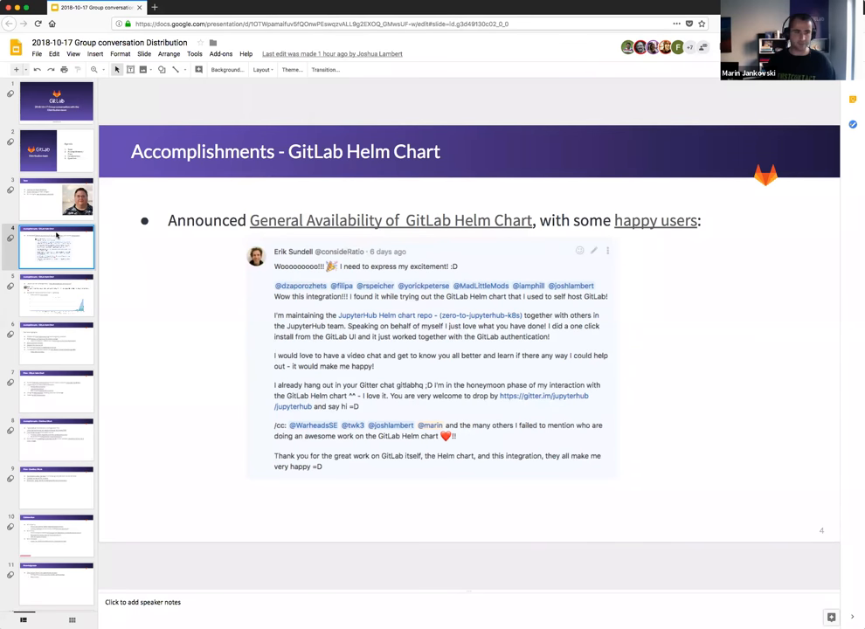
Show slide 5's installation growth chart, then slide 6's further Helm Chart highlights
click(57, 296)
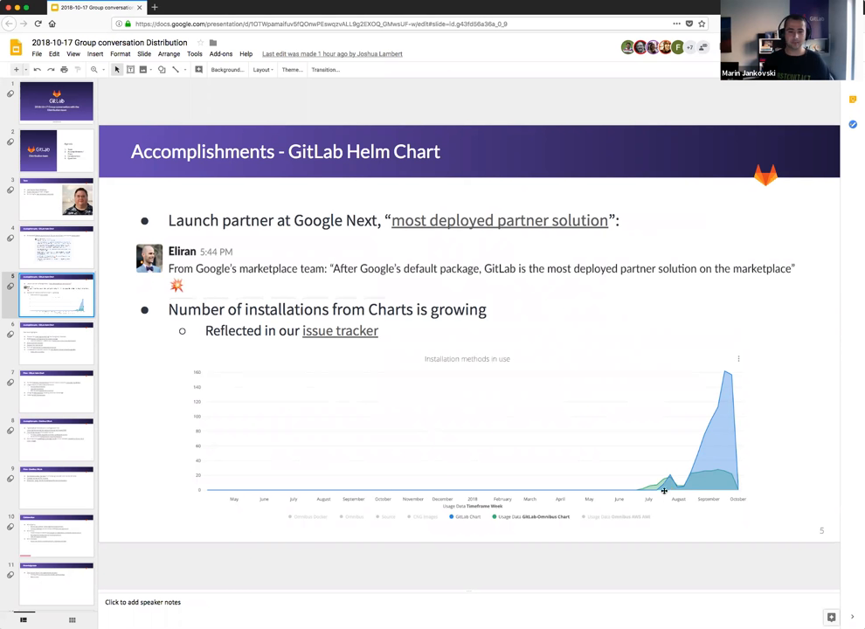
mouse_move(456, 554)
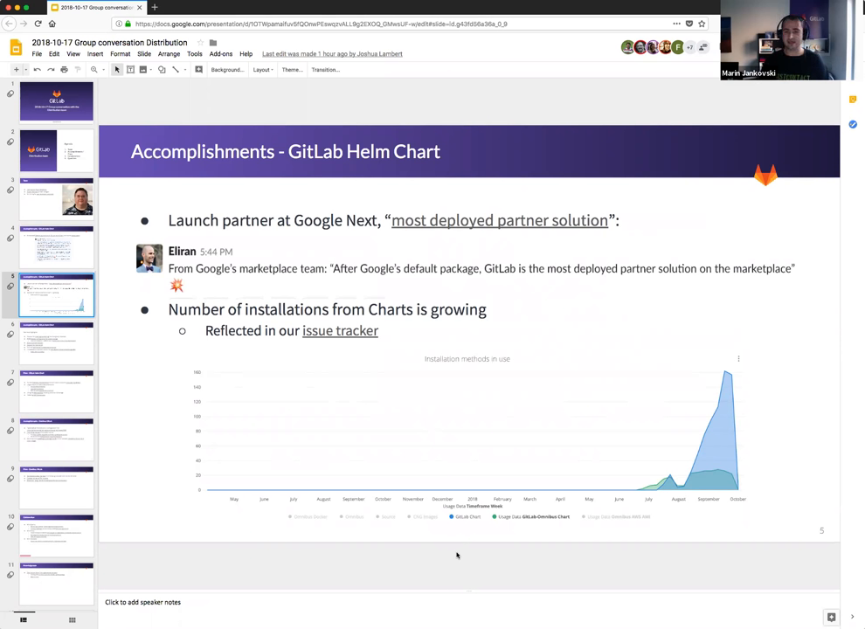
mouse_move(269, 429)
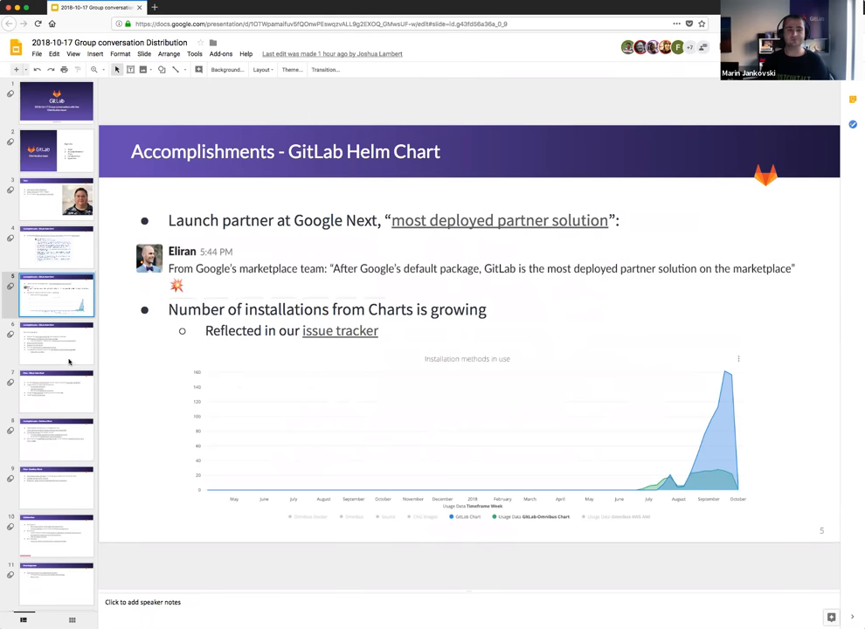
click(57, 344)
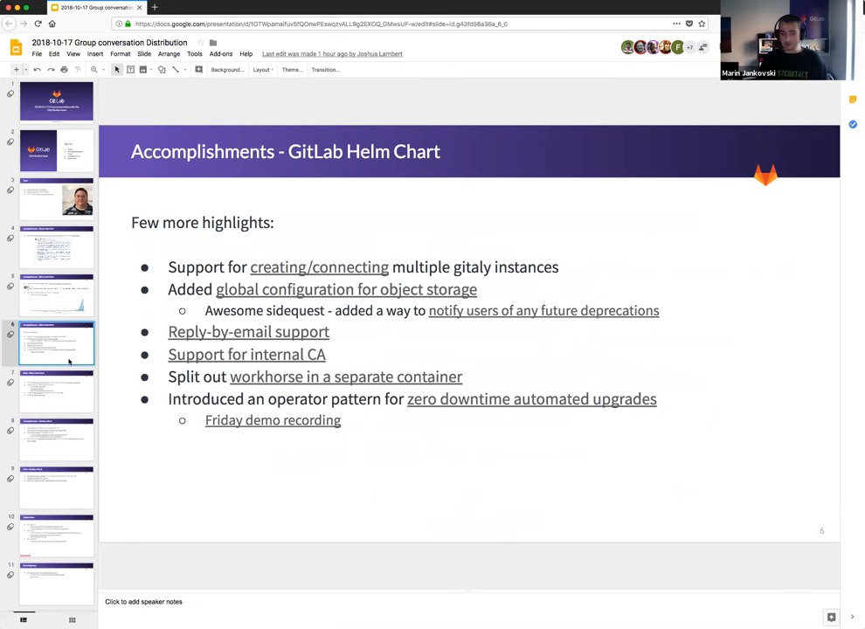
mouse_move(324, 551)
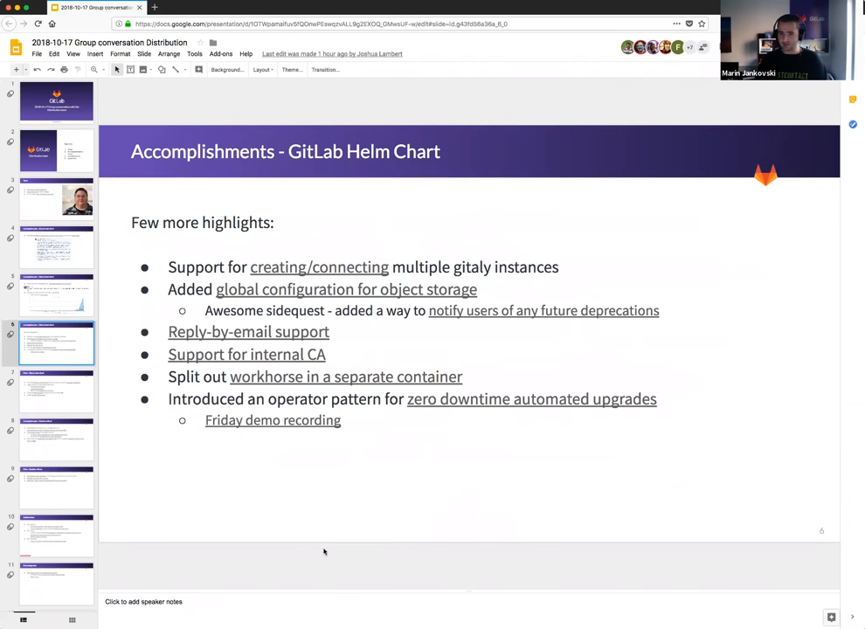
mouse_move(581, 443)
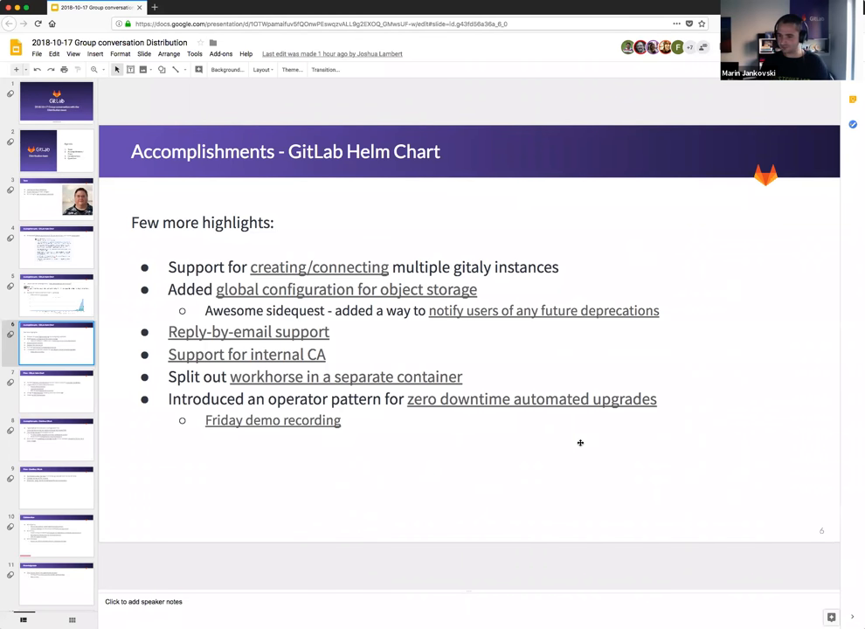
mouse_move(486, 423)
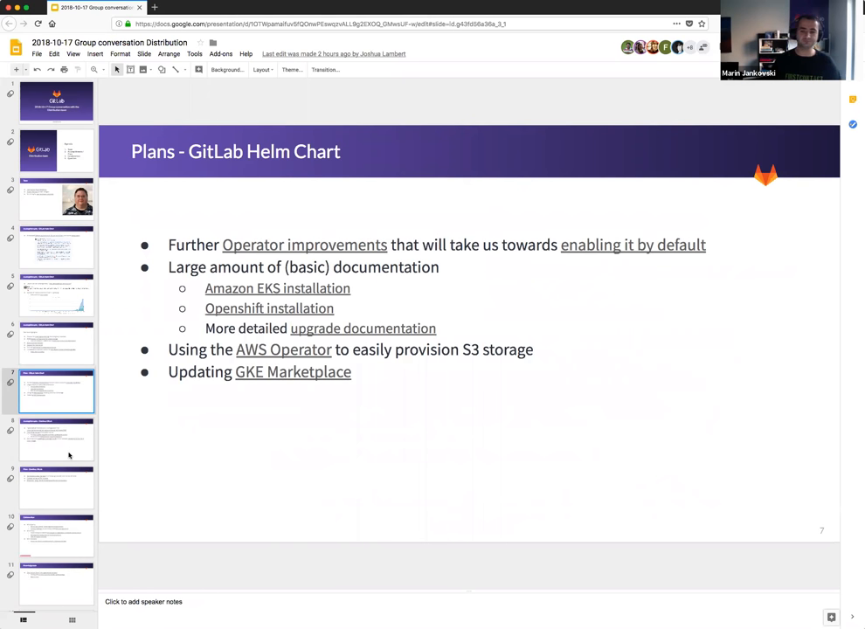
click(56, 439)
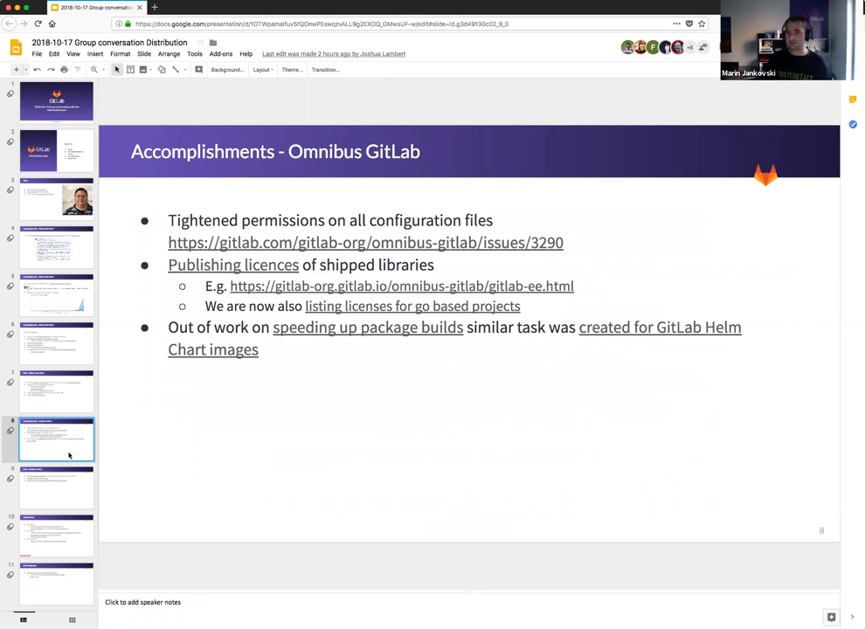
mouse_move(62, 495)
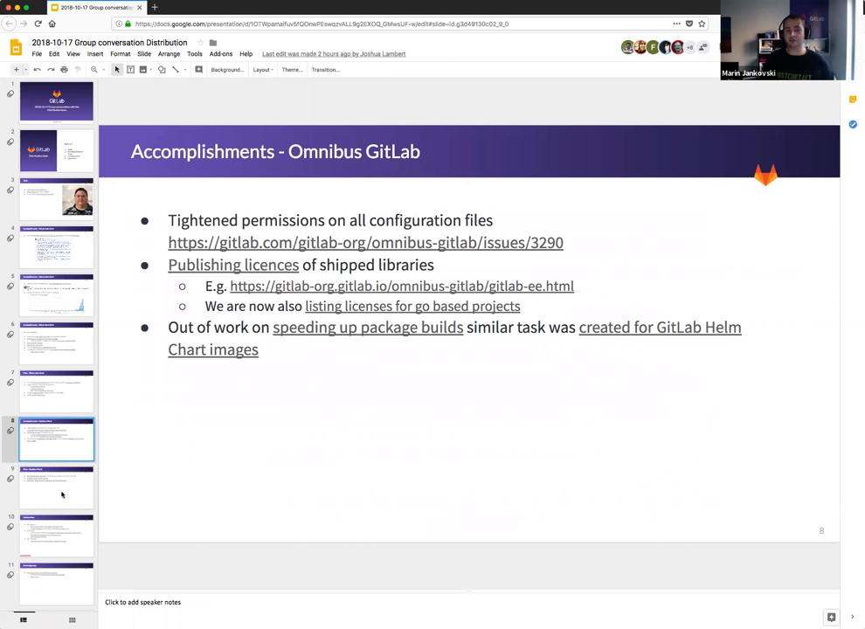
Show slide 9's Omnibus GitLab plans, then slide 10 on Collaboration
click(57, 487)
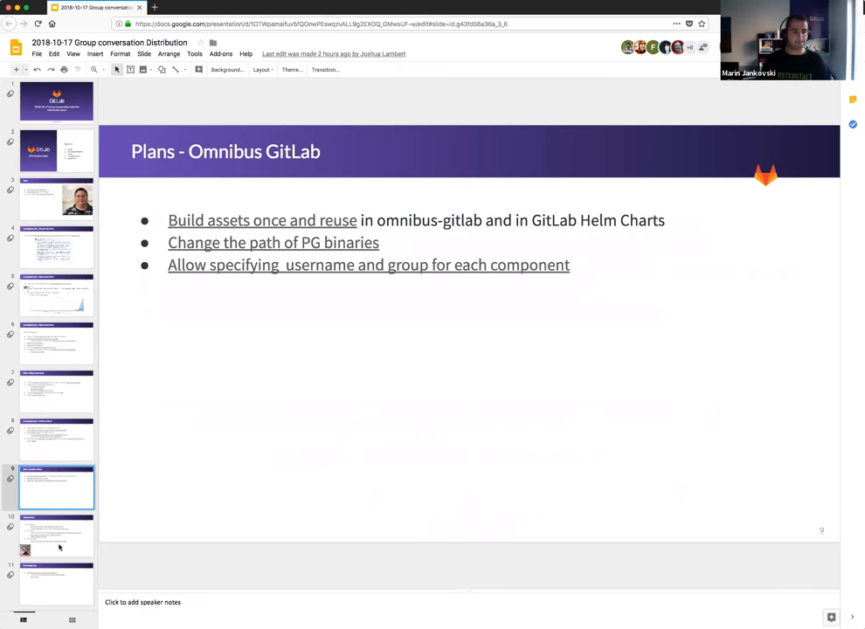
click(56, 535)
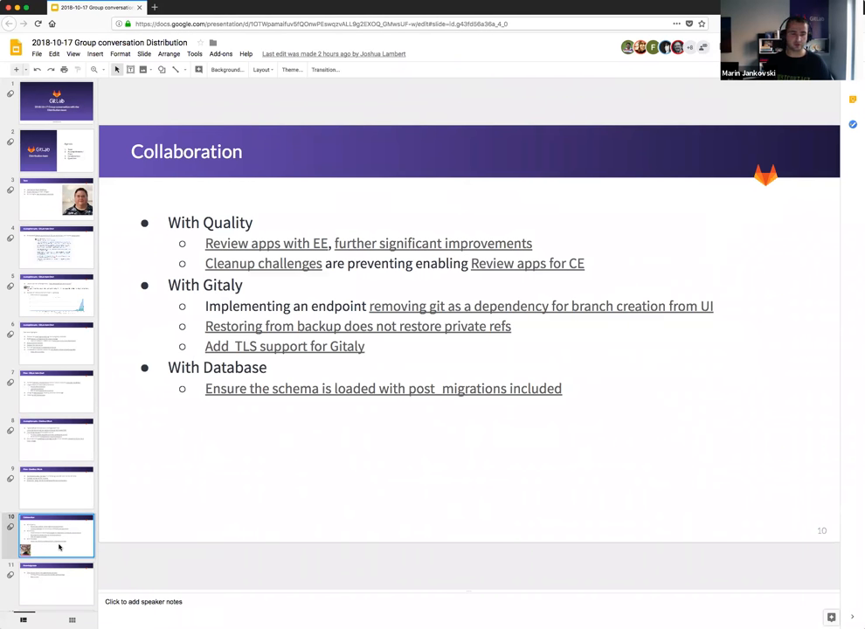
Show slide 11, Knowledge base, announcing Distribution Team Training sessions
click(56, 585)
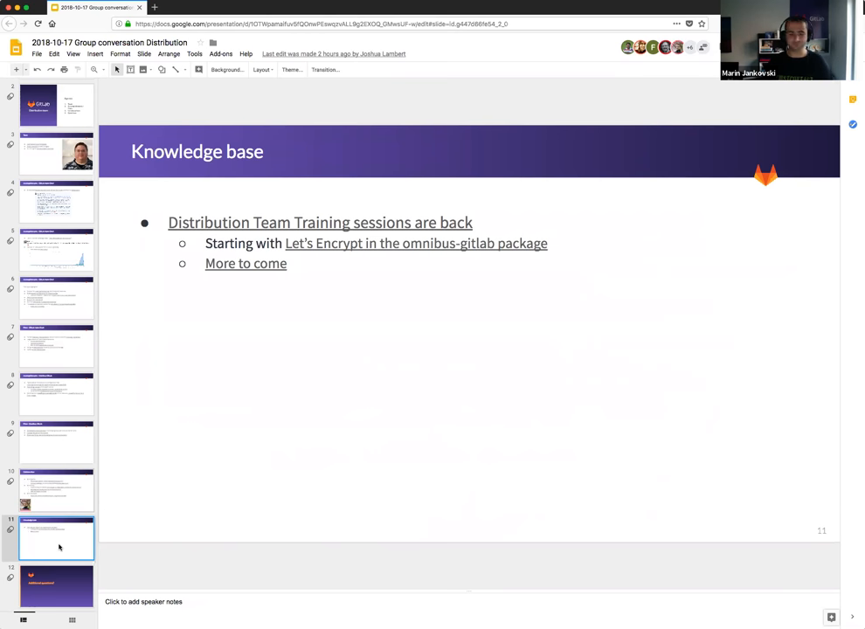
mouse_move(55, 581)
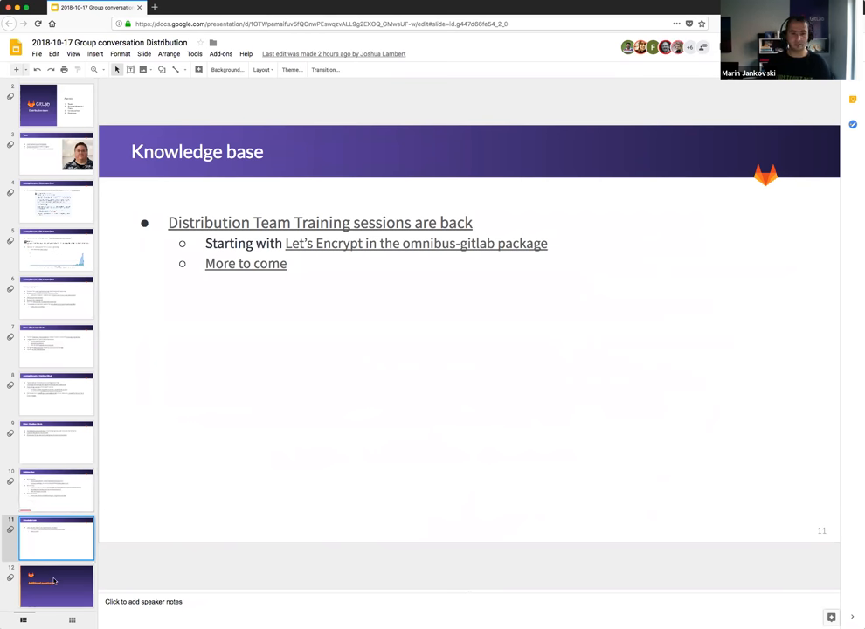
Show the closing slide 12, Additional questions?
click(57, 586)
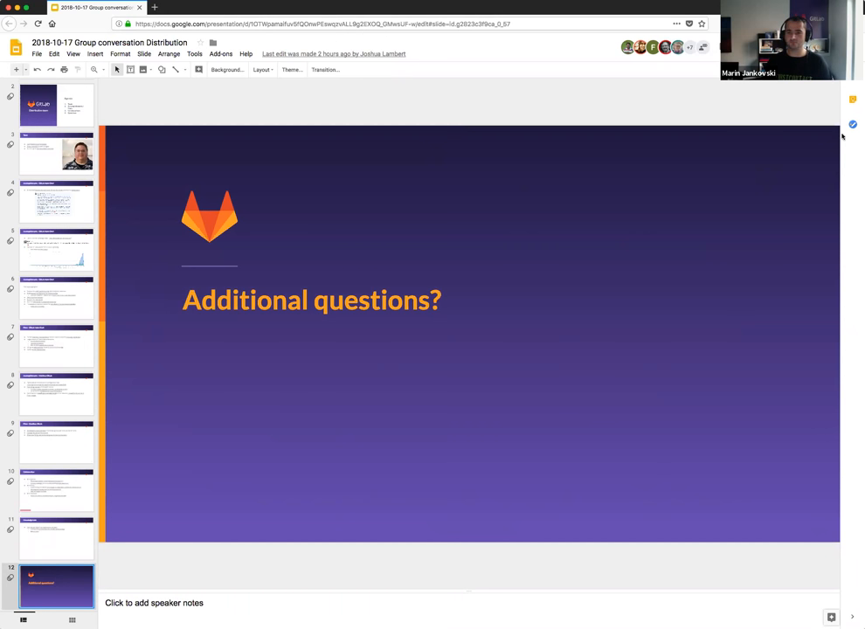
mouse_move(516, 204)
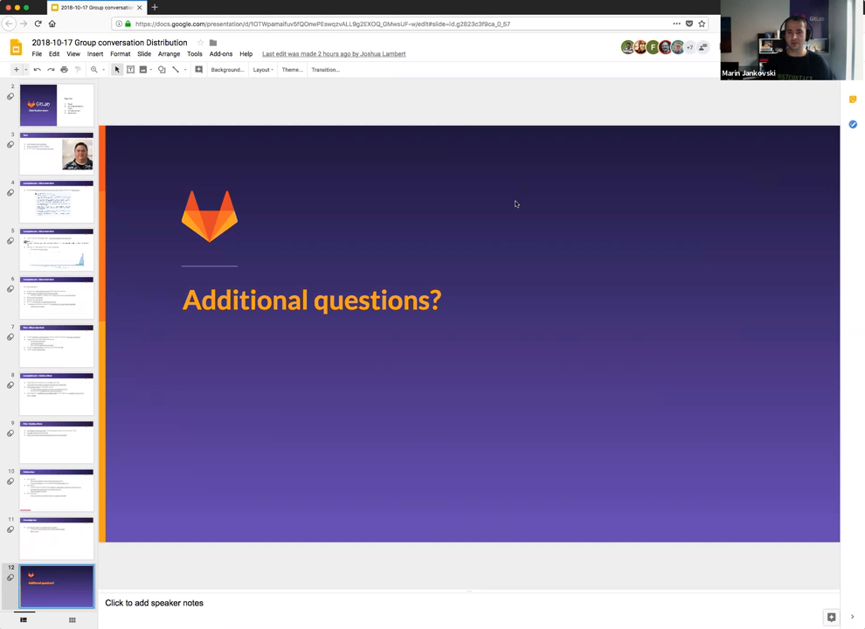
mouse_move(534, 159)
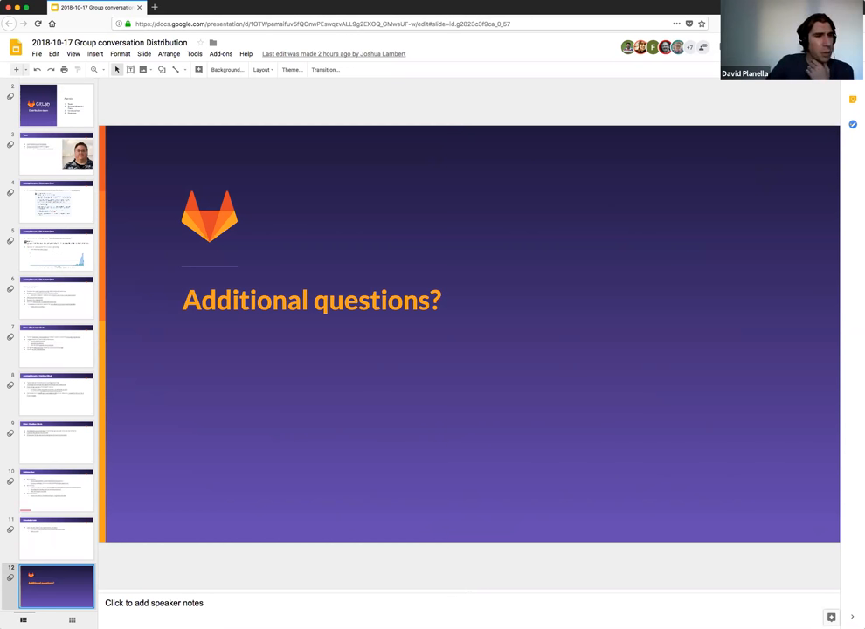
mouse_move(742, 148)
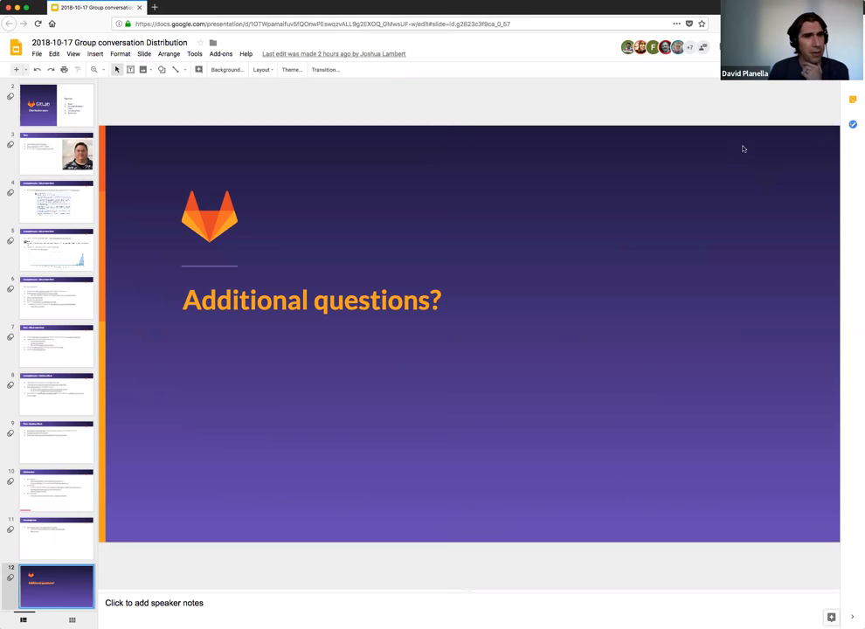
mouse_move(731, 144)
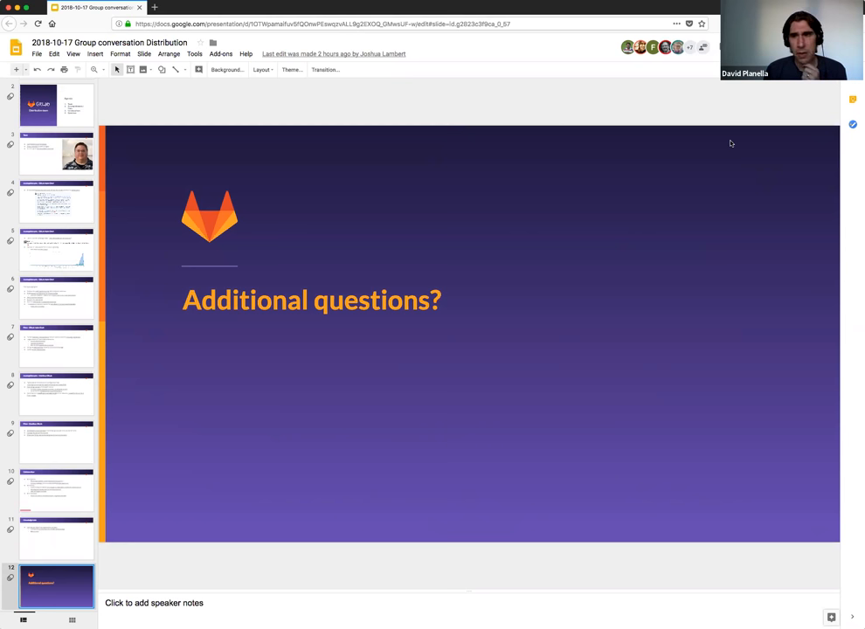